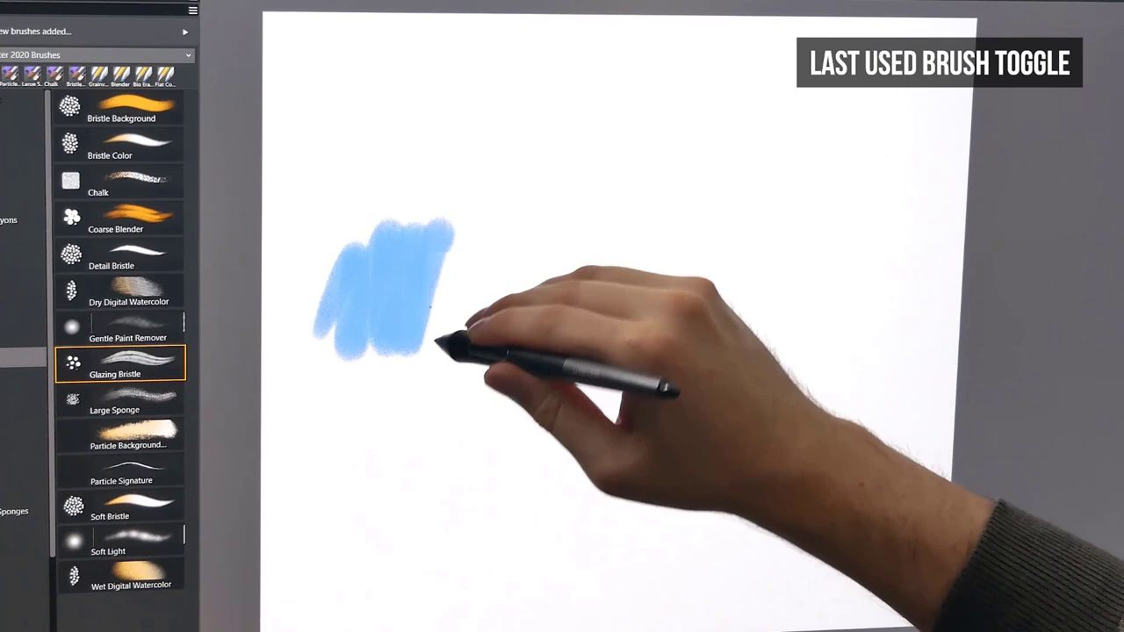
Paint blue Glazing Bristle strokes across the canvas.
{"action": "left_click", "coordinate": [120, 218]}
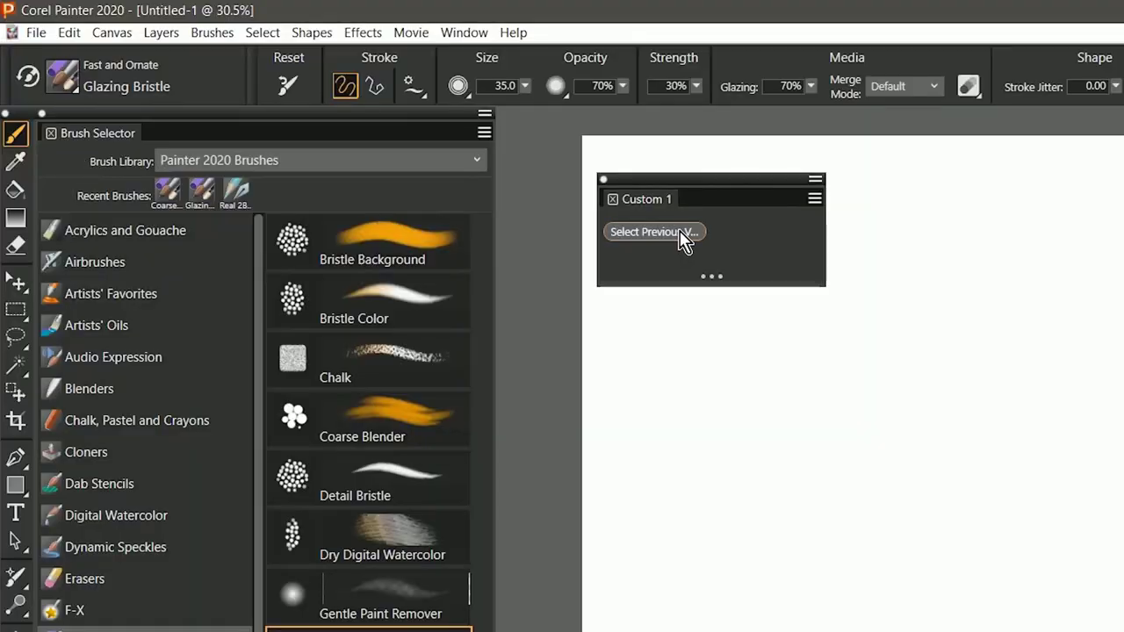
Bring up the Edit menu's Preferences entry for keyboard shortcut customization.
{"action": "left_click", "coordinate": [369, 418]}
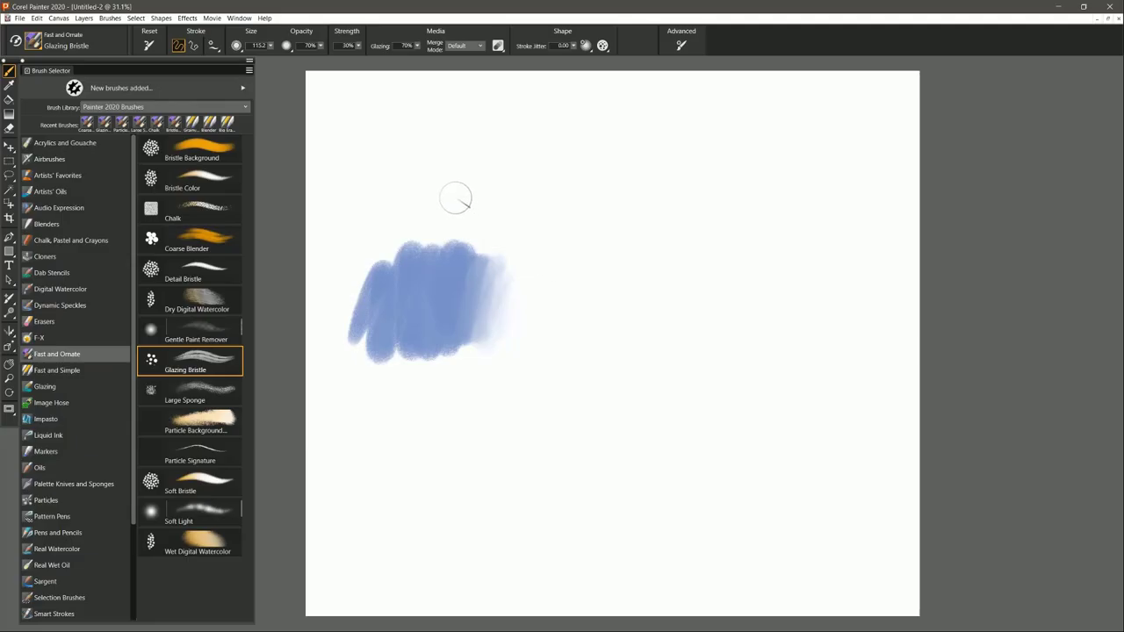
{"action": "left_click", "coordinate": [37, 18]}
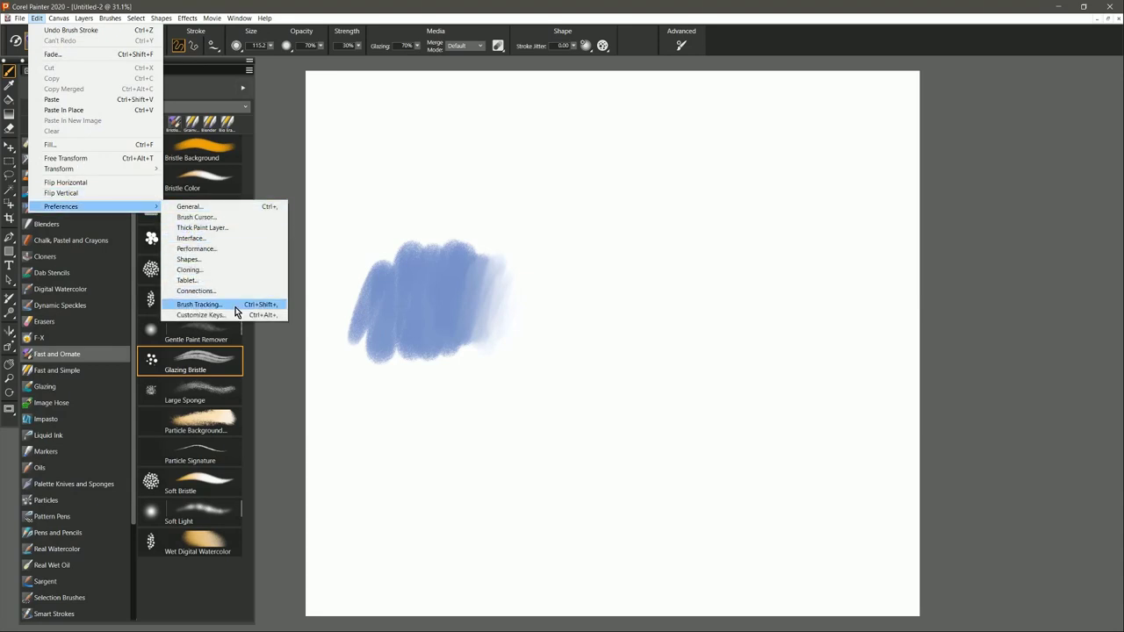
In Customize Keys, show Application Menus shortcuts and expand Brushes to find Select Previous Variant.
{"action": "left_click", "coordinate": [200, 314]}
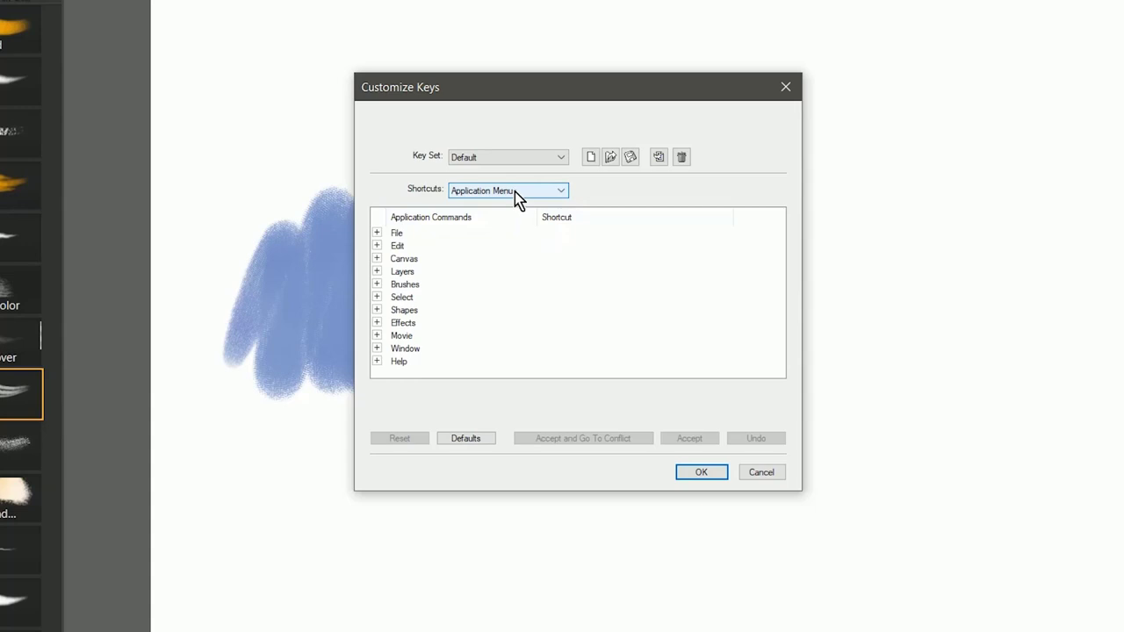
{"action": "left_click", "coordinate": [404, 284]}
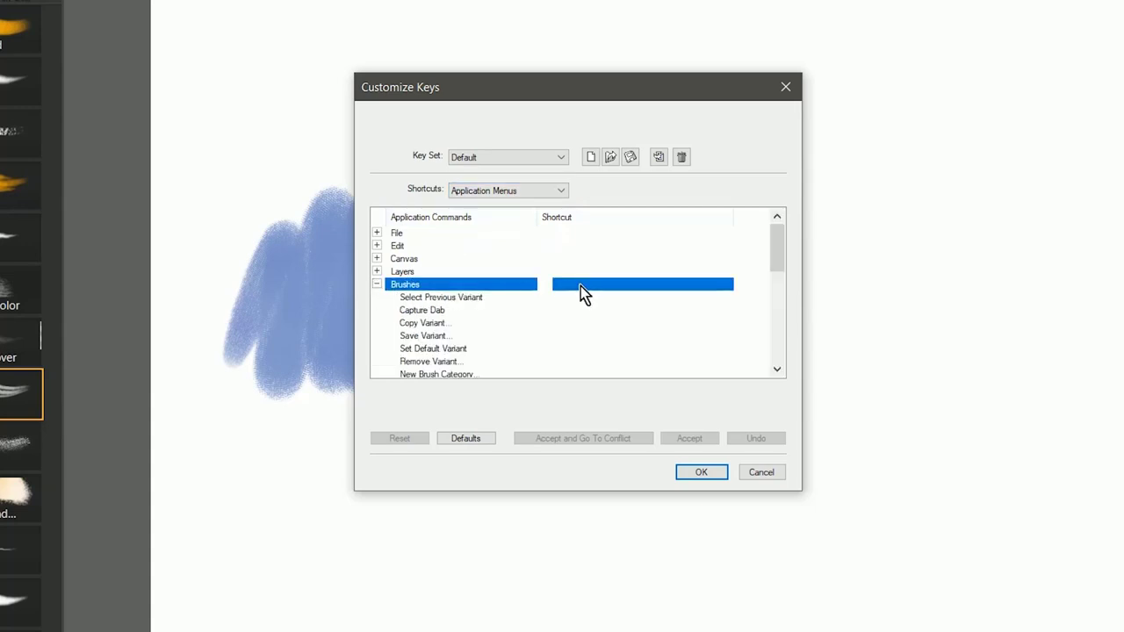
{"action": "left_click", "coordinate": [441, 297]}
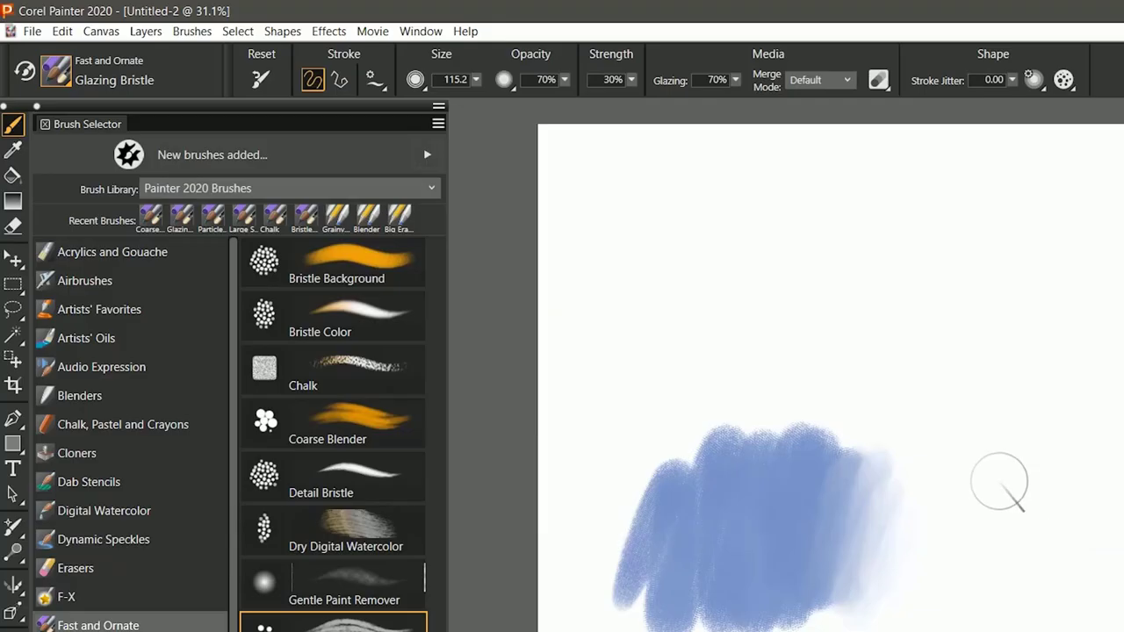
{"action": "mouse_move", "coordinate": [997, 495]}
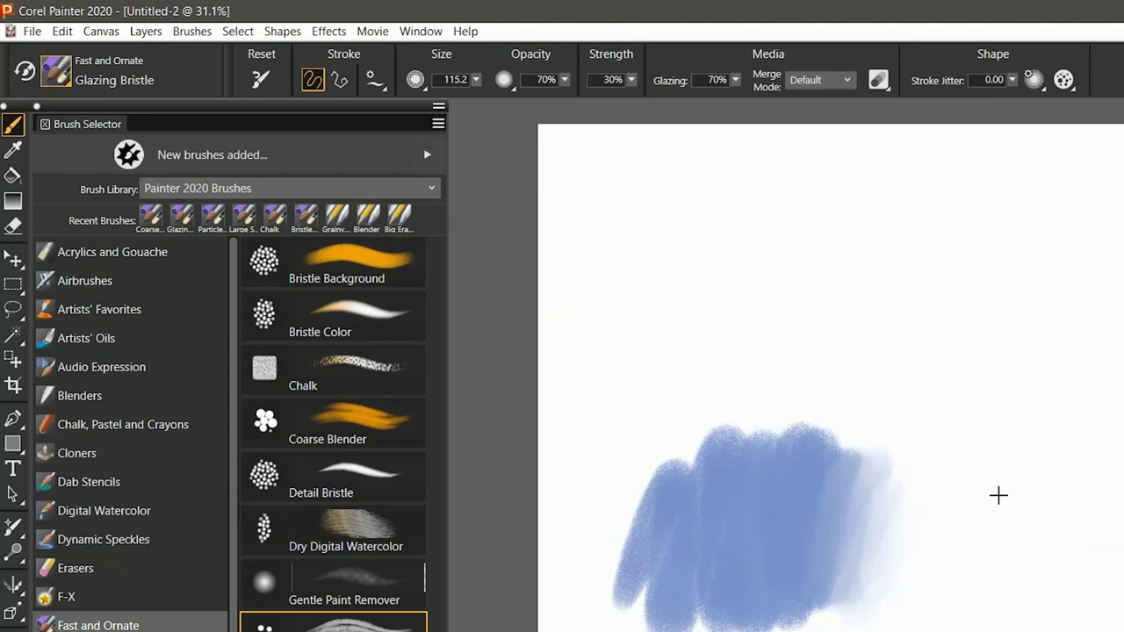
Switch to the blank Untitled-1 canvas with the Layer Adjuster tool active.
{"action": "left_click", "coordinate": [332, 423]}
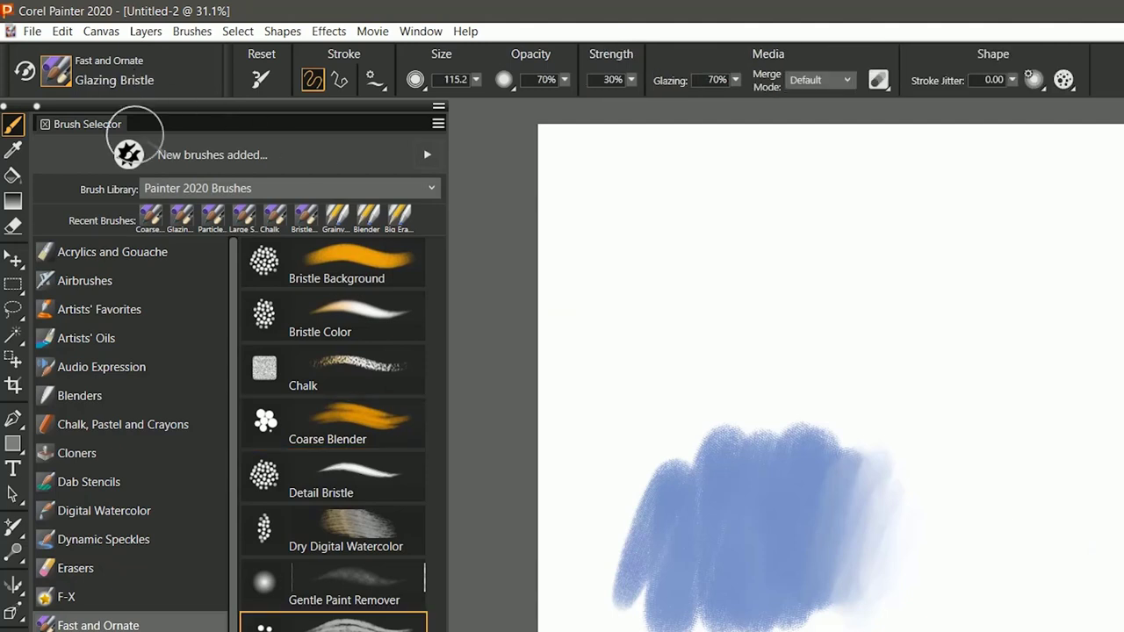
{"action": "left_click", "coordinate": [332, 423]}
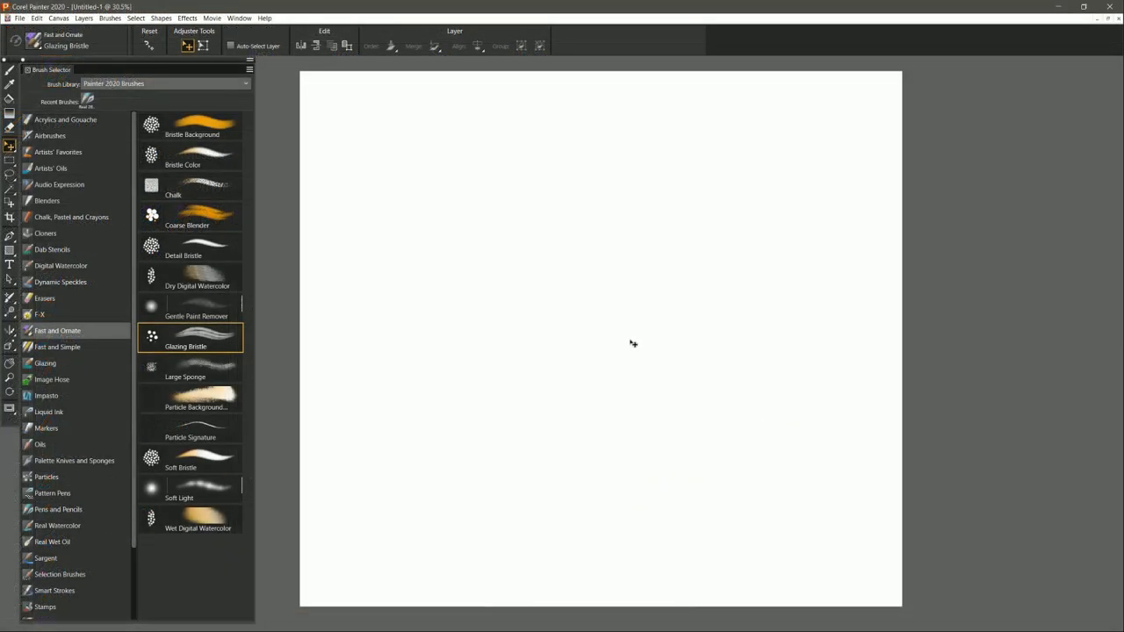
{"action": "mouse_move", "coordinate": [244, 17]}
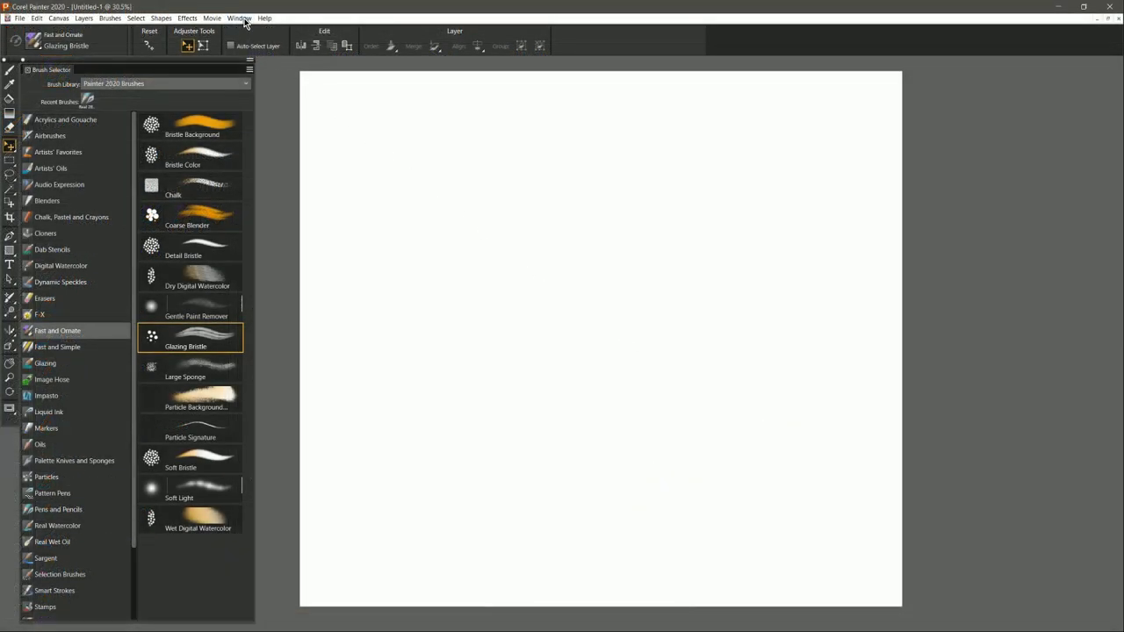
Start Window > Custom Palette > Add Command targeting a new custom palette.
{"action": "left_click", "coordinate": [238, 18]}
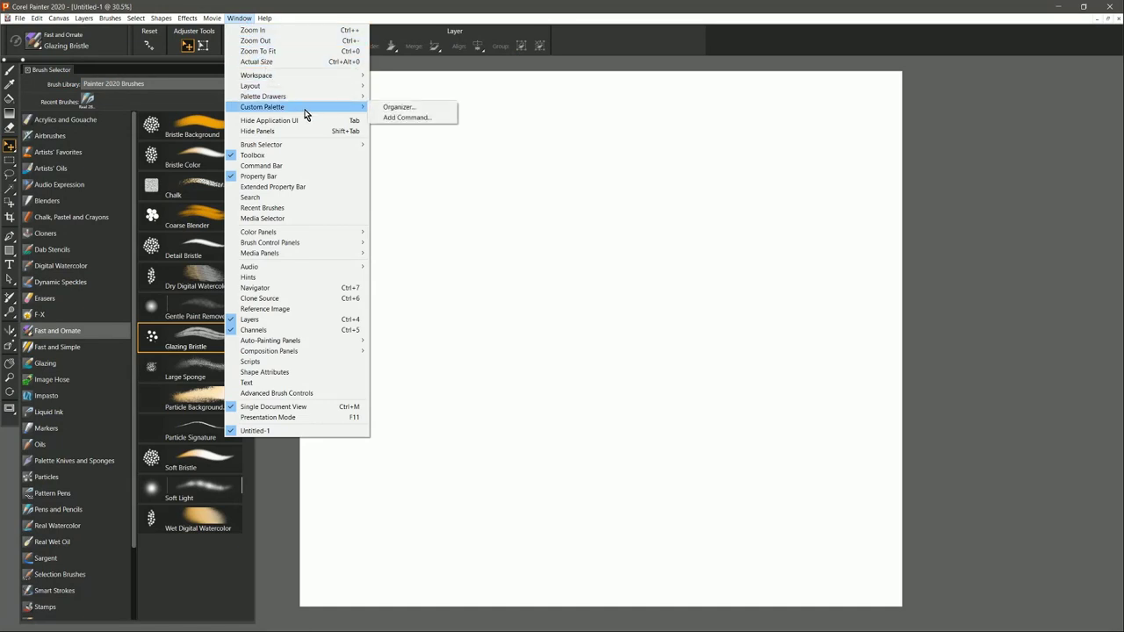
{"action": "left_click", "coordinate": [407, 118]}
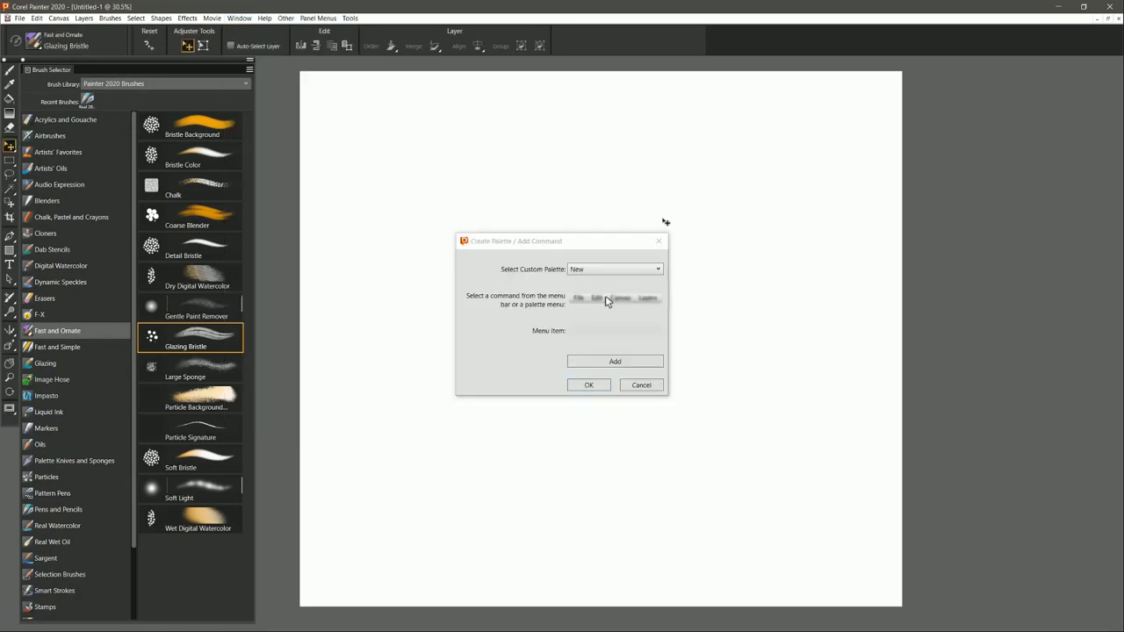
{"action": "left_click", "coordinate": [657, 268]}
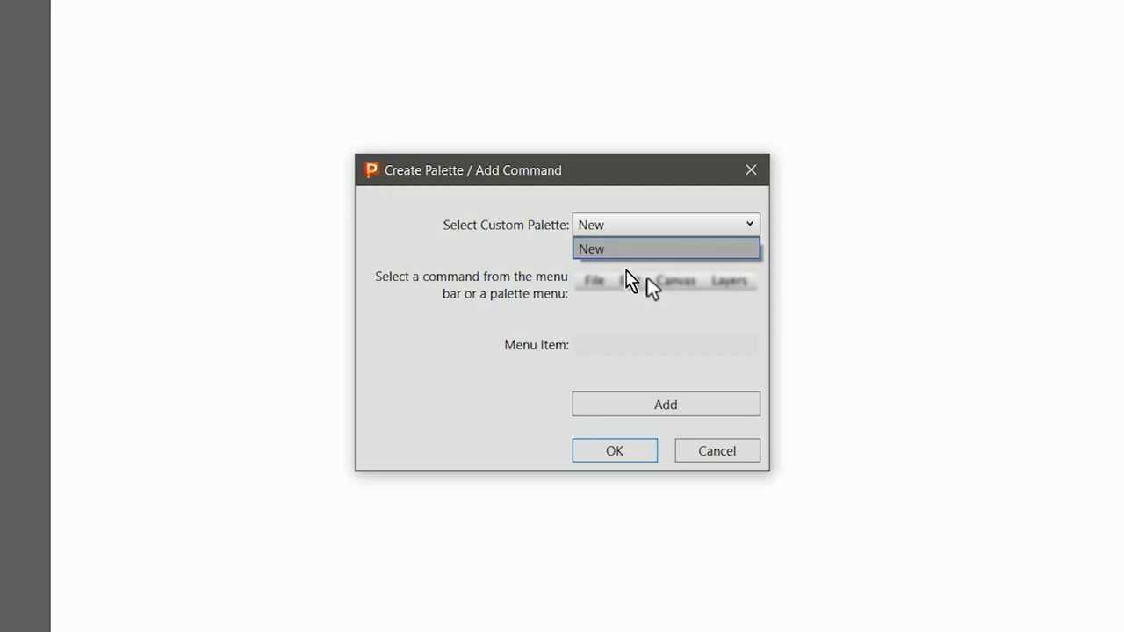
{"action": "left_click", "coordinate": [664, 249]}
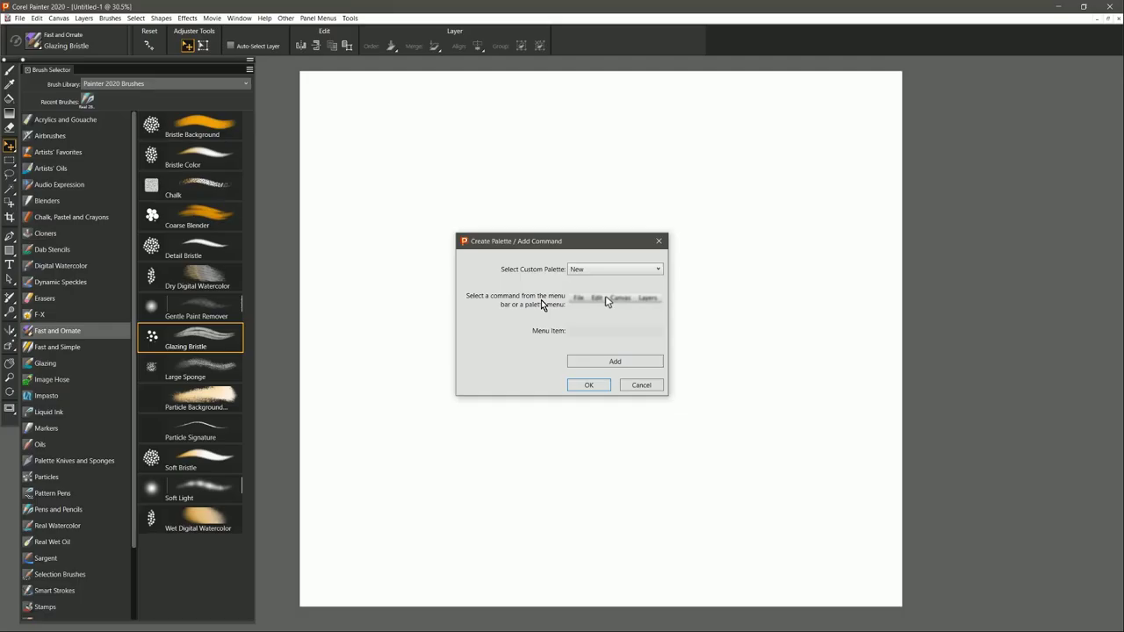
Add Brushes > Select Previous Variant to the new palette and confirm.
{"action": "left_click", "coordinate": [109, 18]}
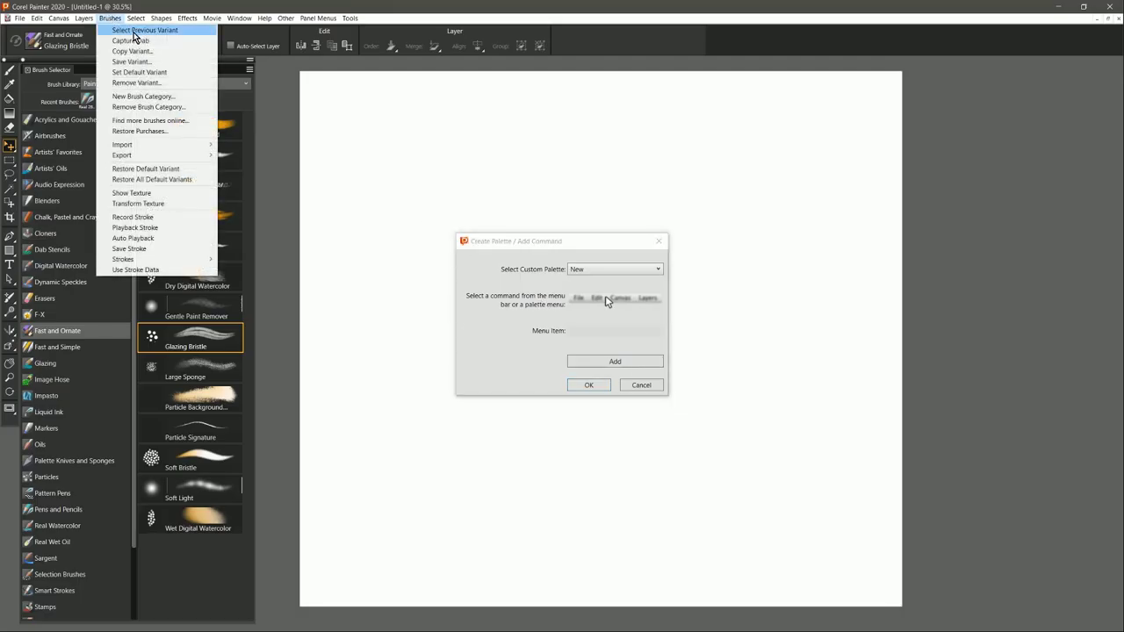
{"action": "left_click", "coordinate": [144, 30]}
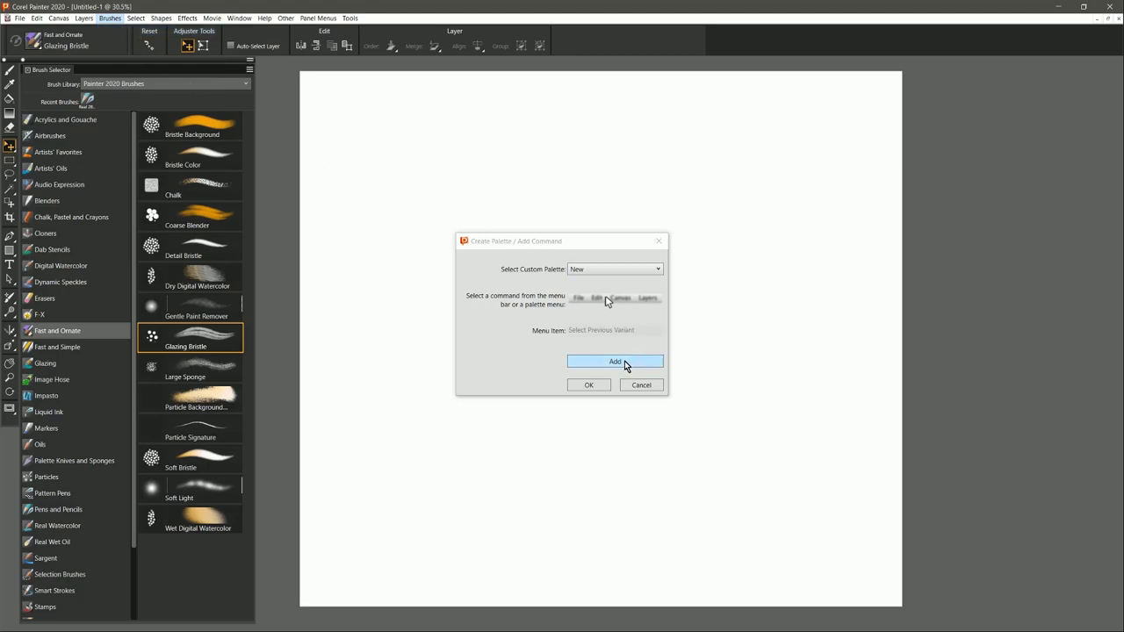
{"action": "left_click", "coordinate": [614, 361]}
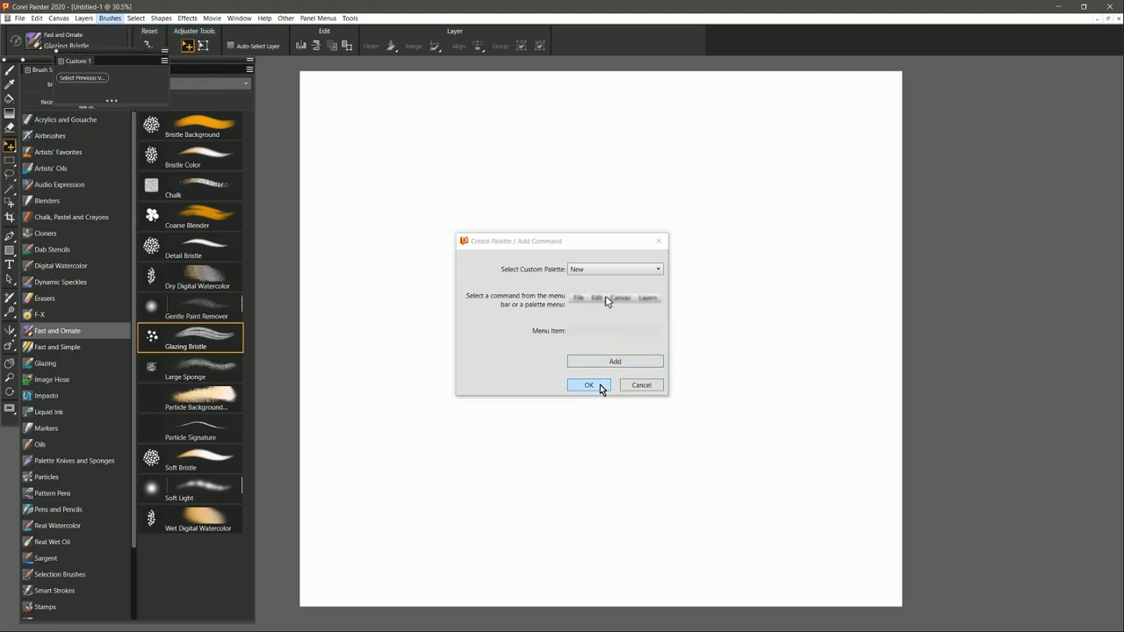
{"action": "left_click", "coordinate": [589, 386]}
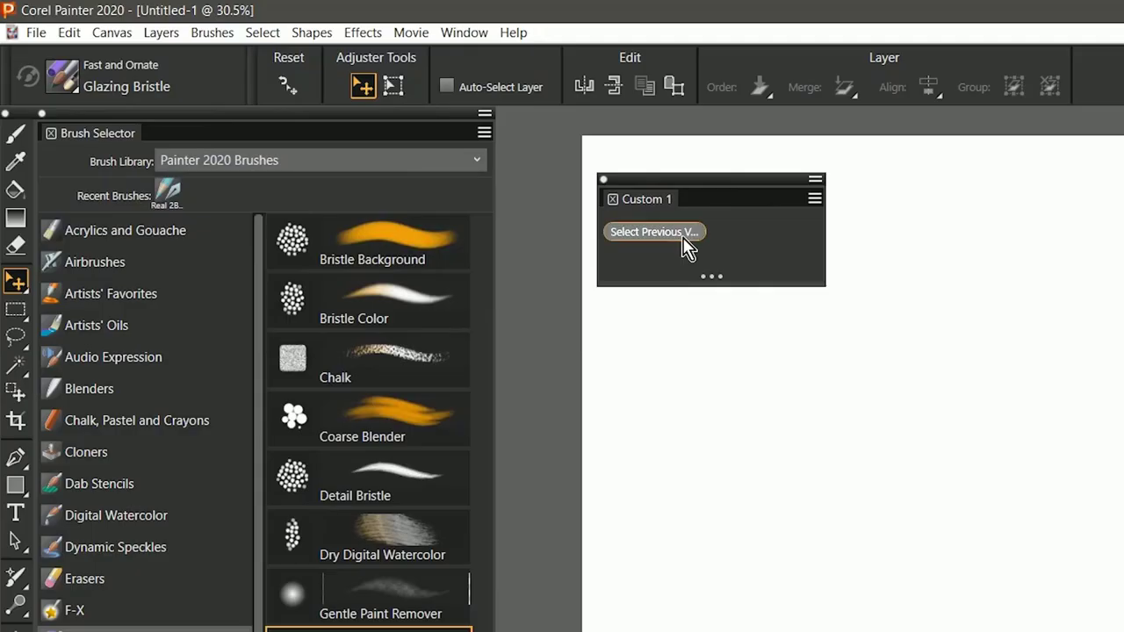
{"action": "mouse_move", "coordinate": [685, 245]}
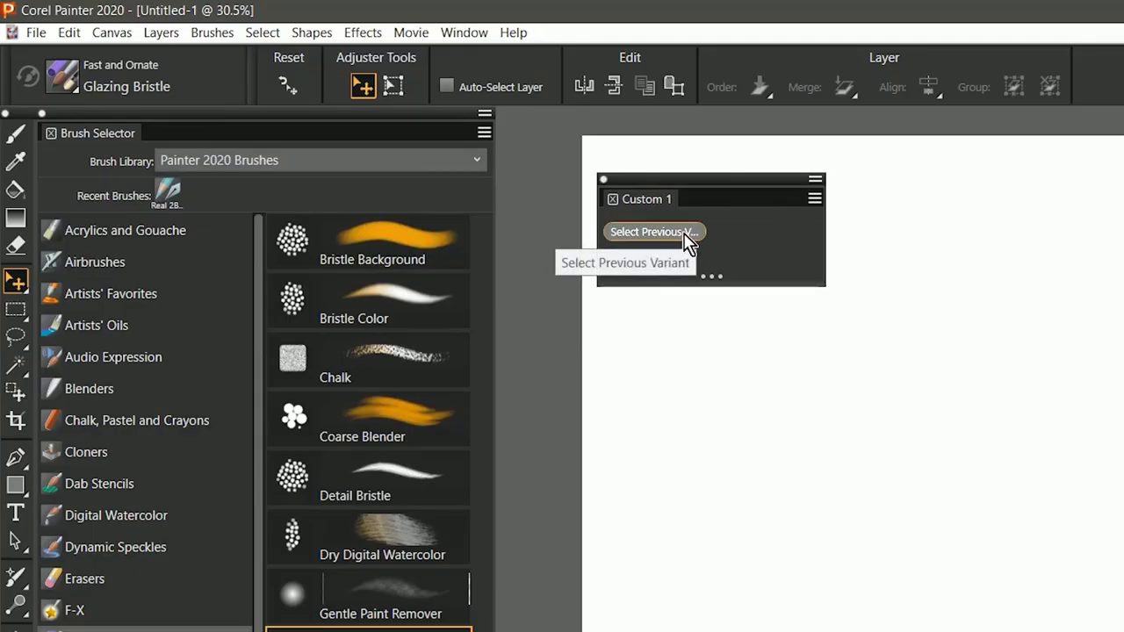
Use the Custom 1 palette's Select Previous Variant button to restore the last brush.
{"action": "left_click", "coordinate": [653, 232]}
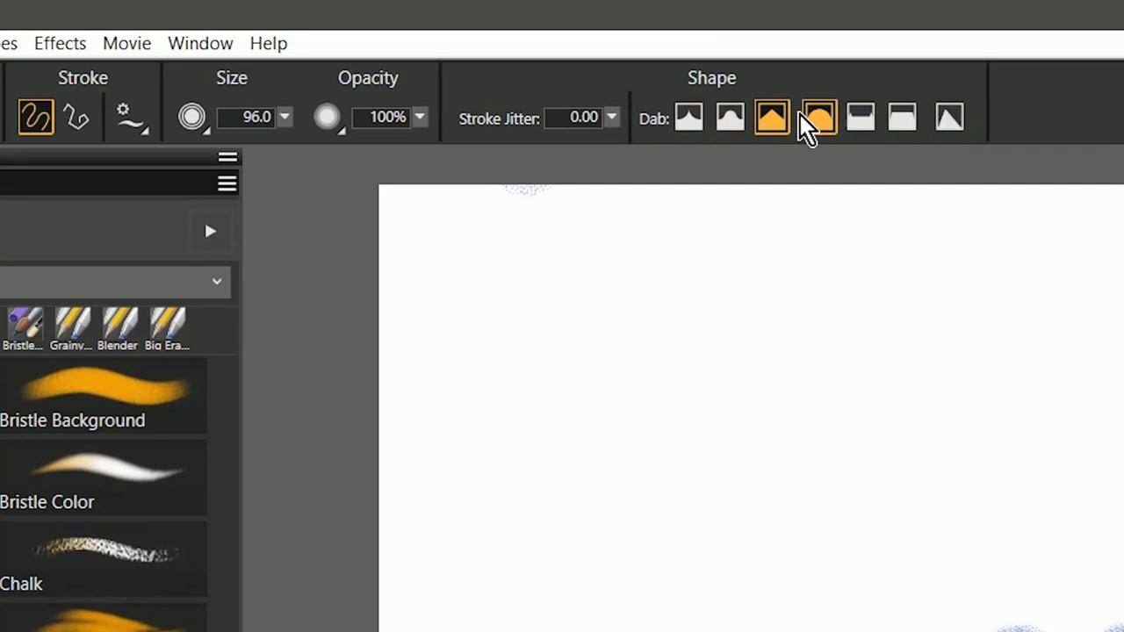
Choose a different dab profile for the eraser in the Shape section.
{"action": "left_click", "coordinate": [771, 116]}
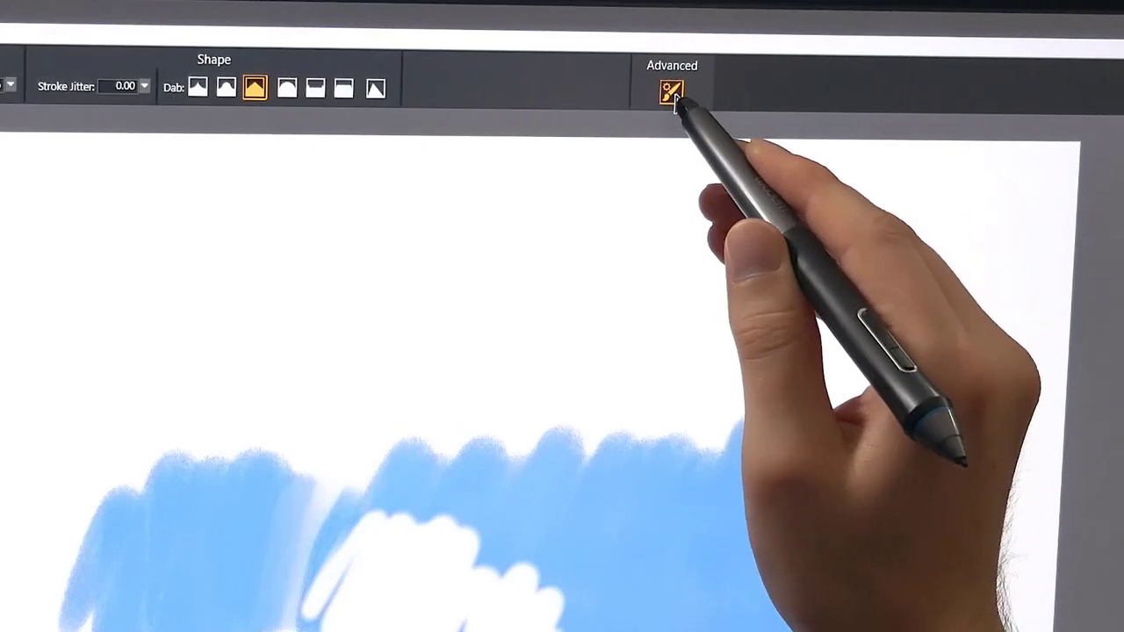
Review the eraser's Advanced Brush Controls and begin adjusting its Stroke Jitter amount.
{"action": "left_click", "coordinate": [671, 91]}
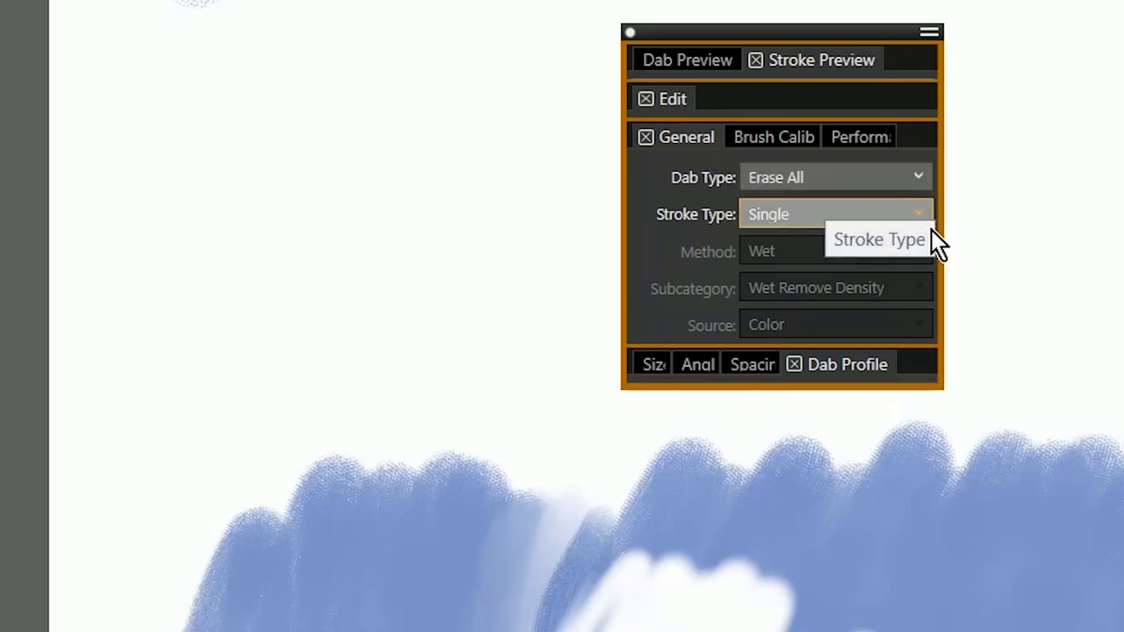
{"action": "mouse_move", "coordinate": [916, 296]}
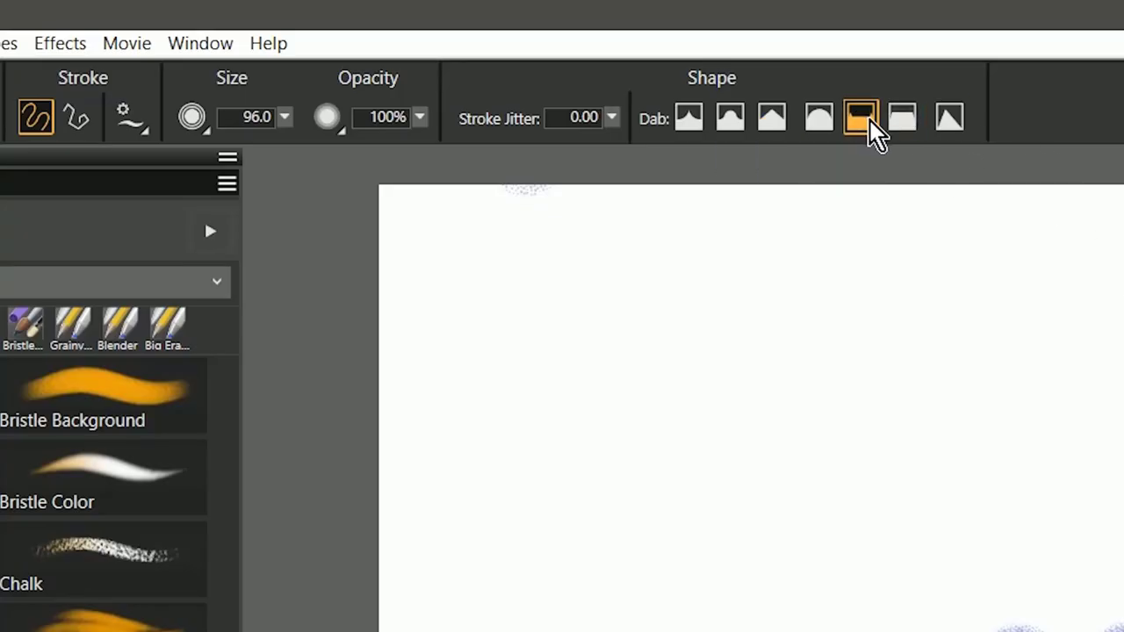
{"action": "left_click", "coordinate": [611, 116]}
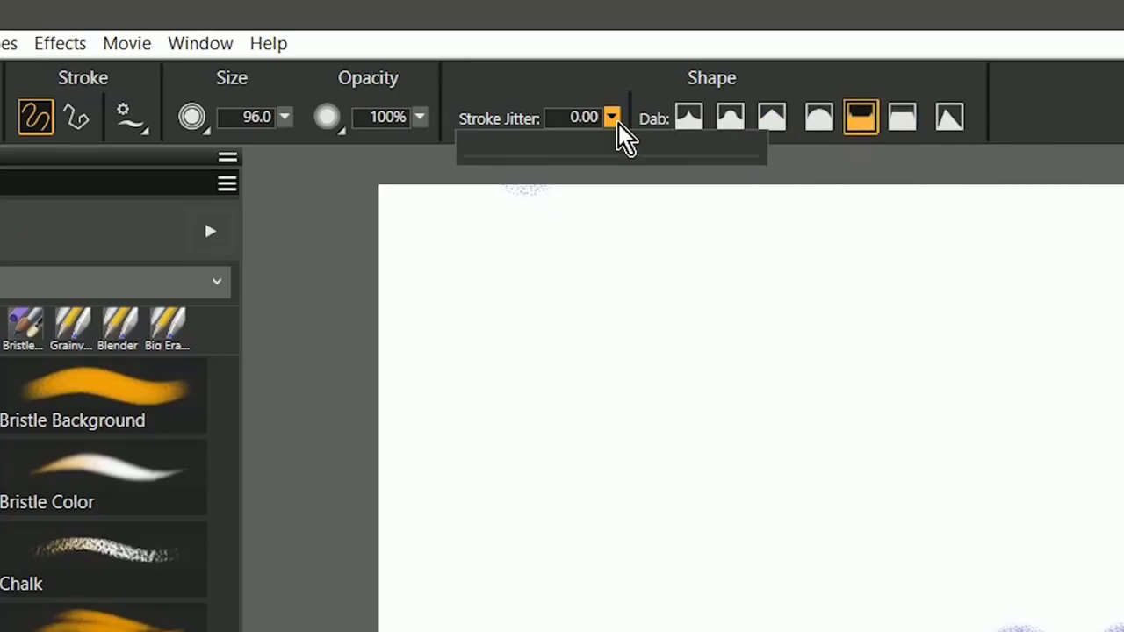